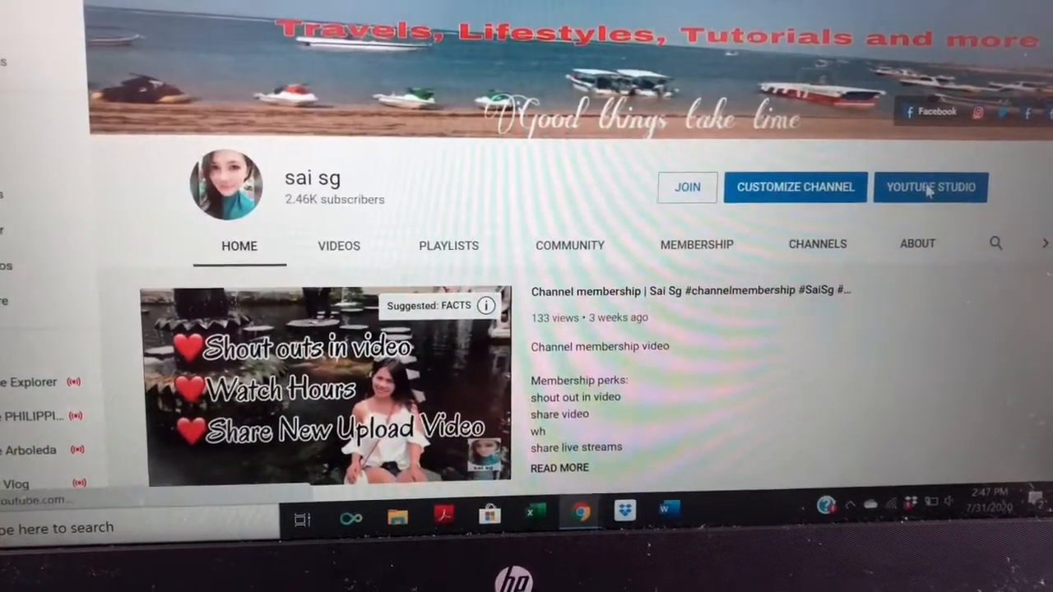
Step: Go from the channel home page to the channel's YouTube Studio dashboard
click(930, 187)
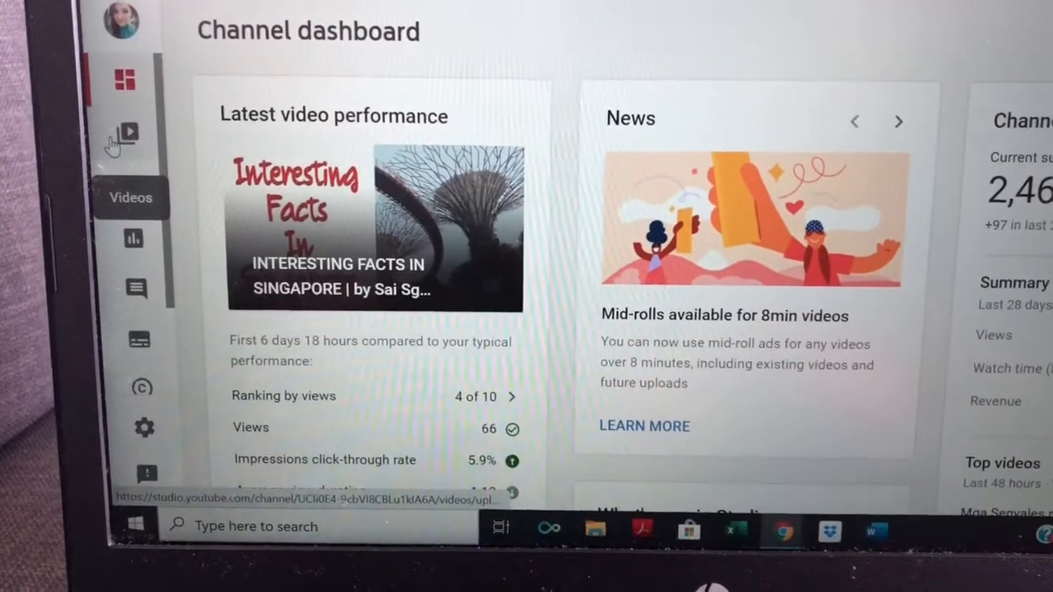
Step: From the Videos list, bring up the details page of the 'Surprise Live' stream replay
click(125, 134)
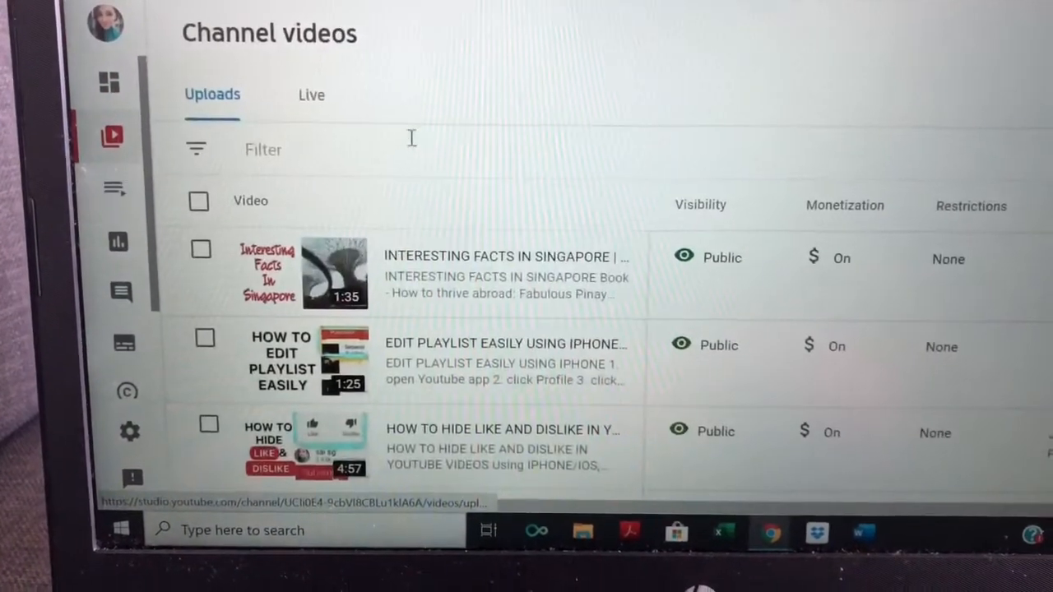
click(311, 94)
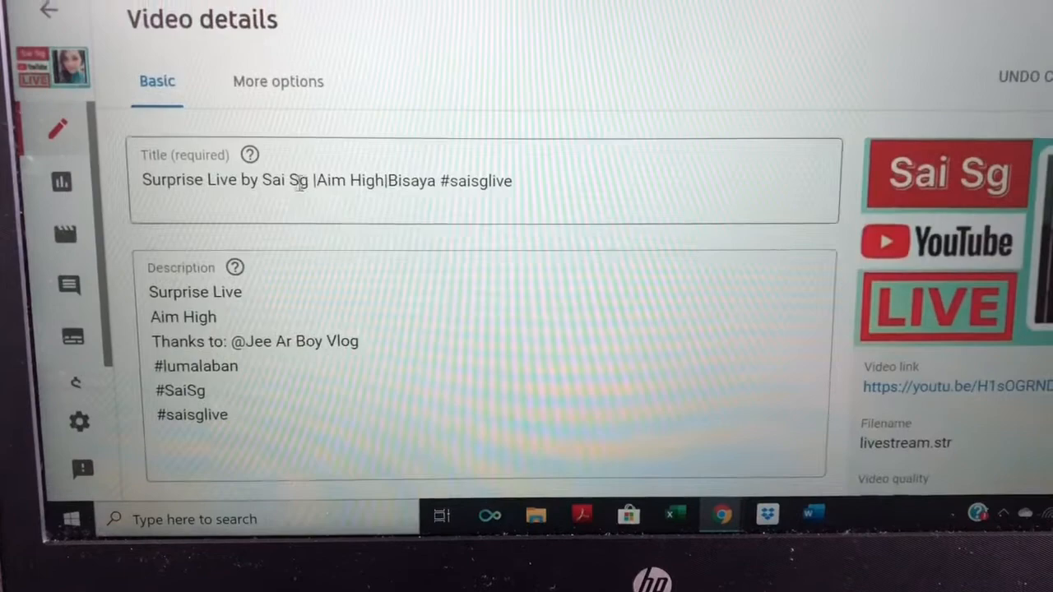
Step: Under More options, uncheck 'Allow Live Chat to replay' and save the change
click(278, 82)
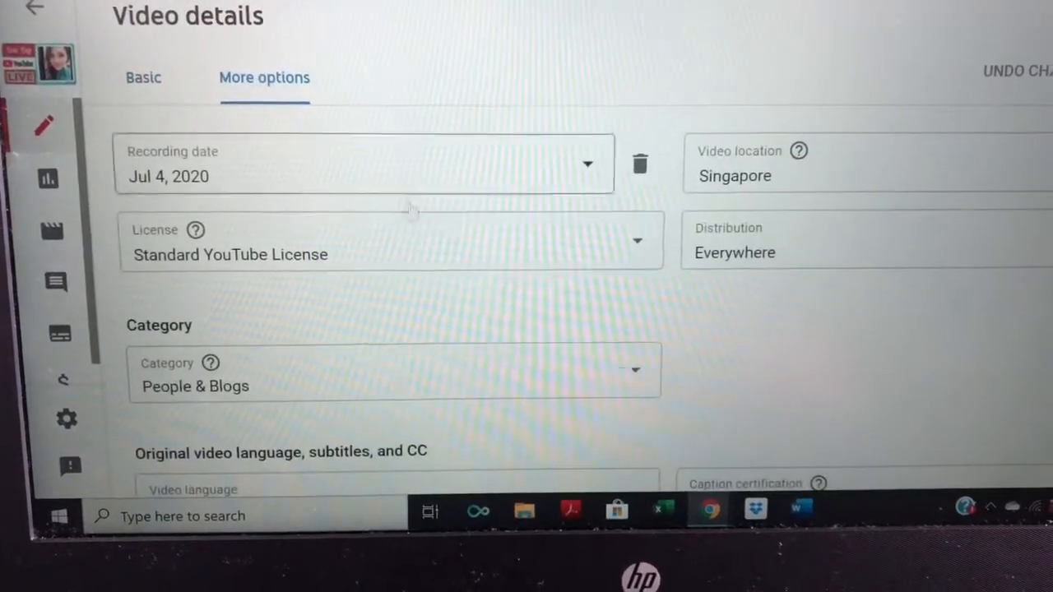
scroll(down, 3)
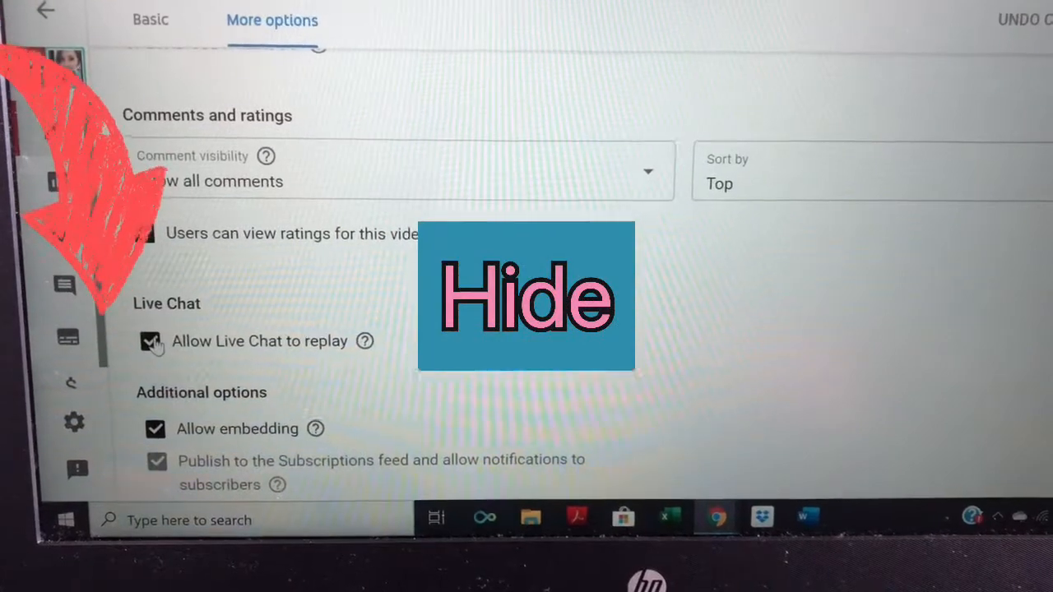
click(153, 341)
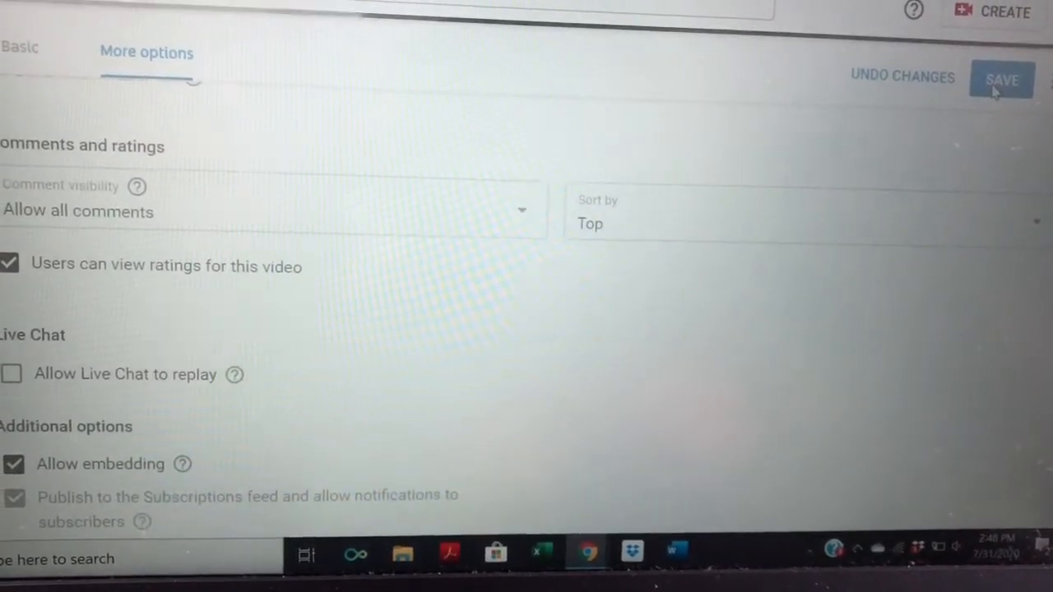
click(1002, 80)
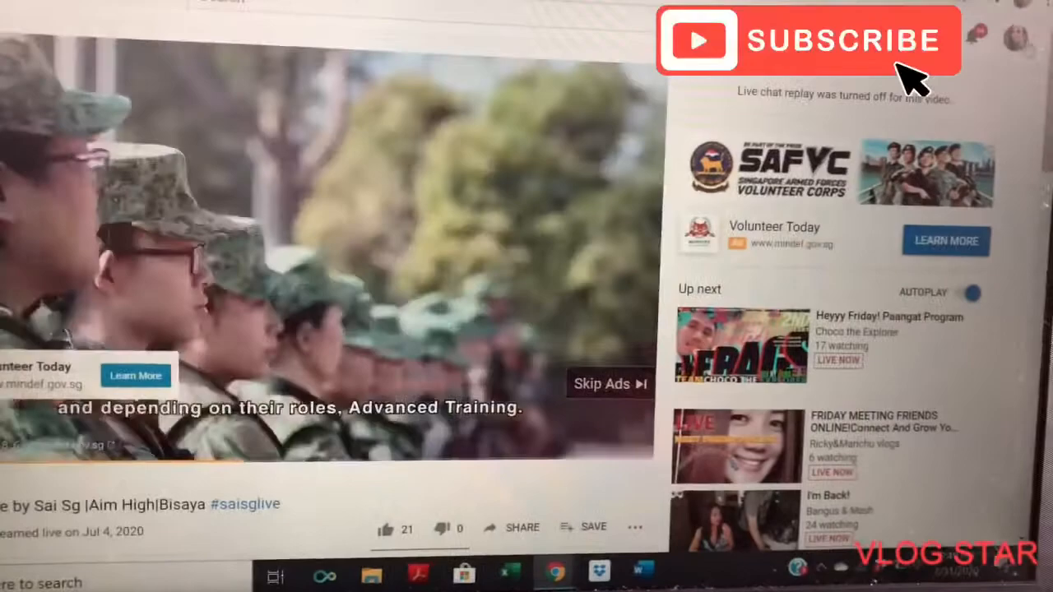
Step: Return from the watch page to the Channel videos list in YouTube Studio
click(1024, 39)
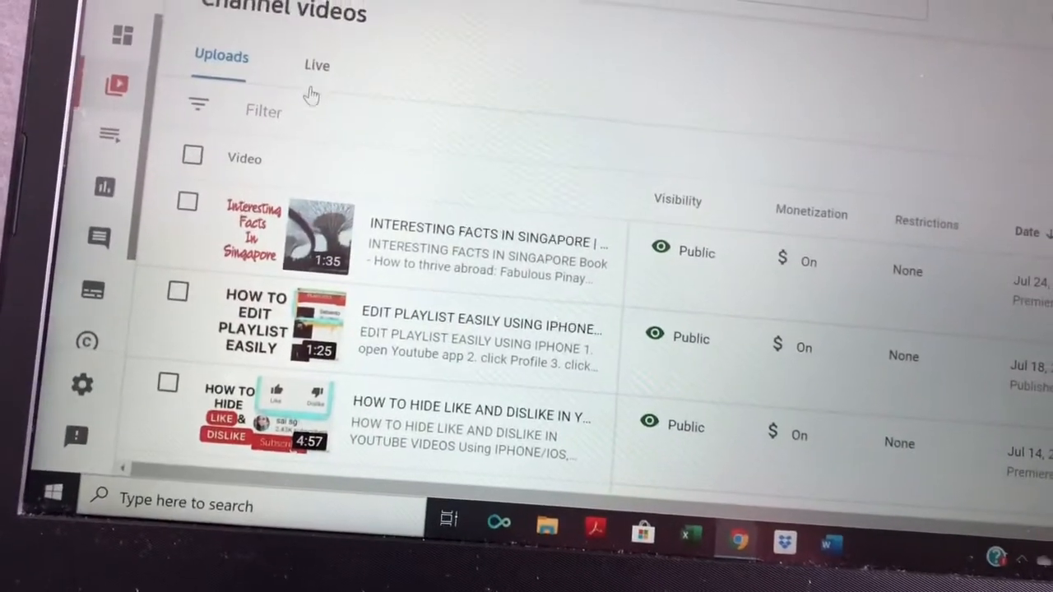
Step: From the Live tab, reach the 'Surprise Live' replay's More options settings showing chat replay off
click(316, 65)
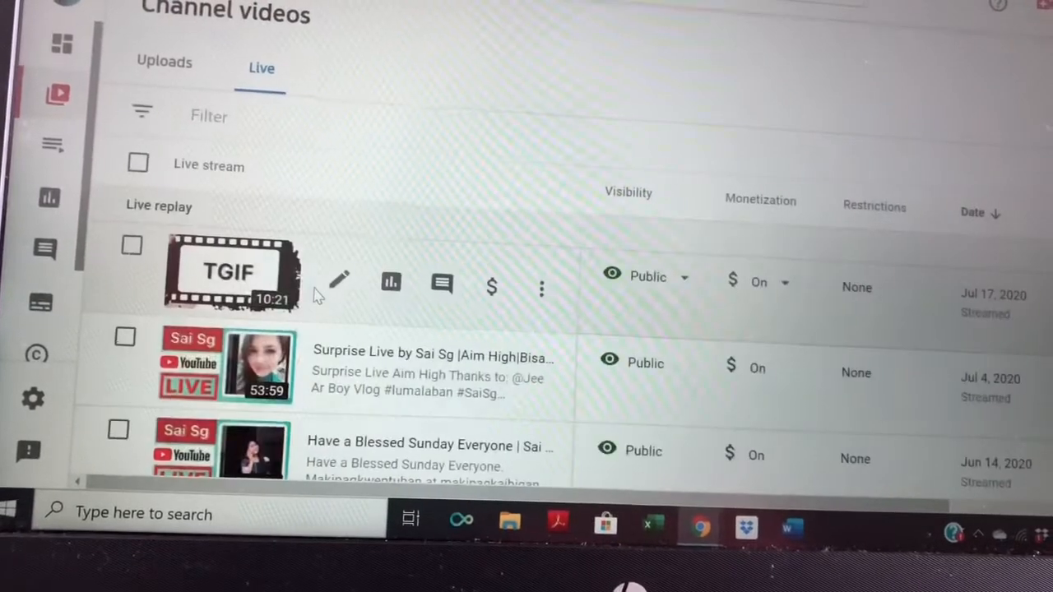
click(337, 281)
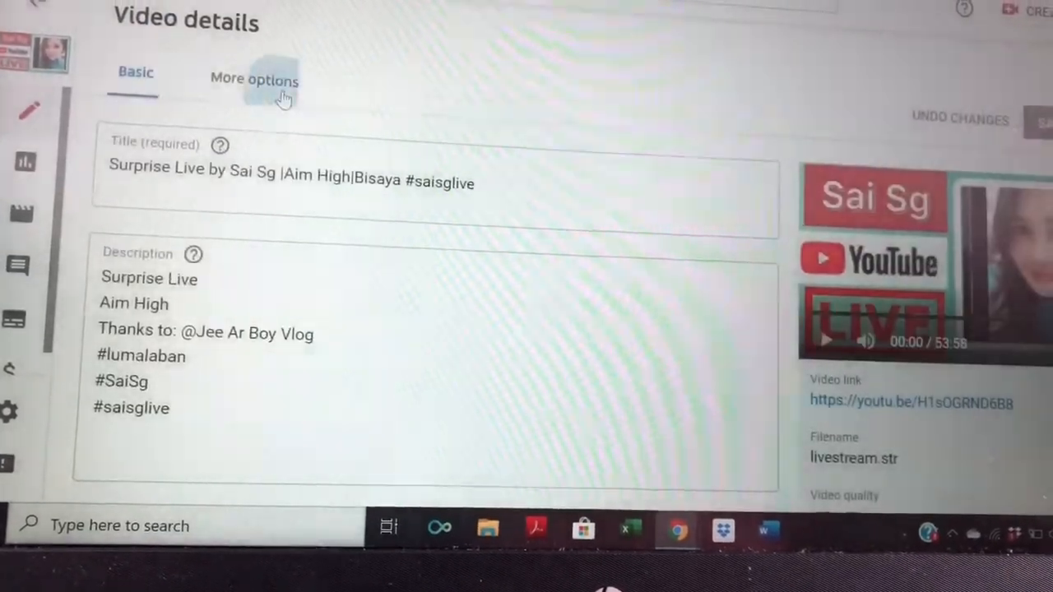
click(254, 78)
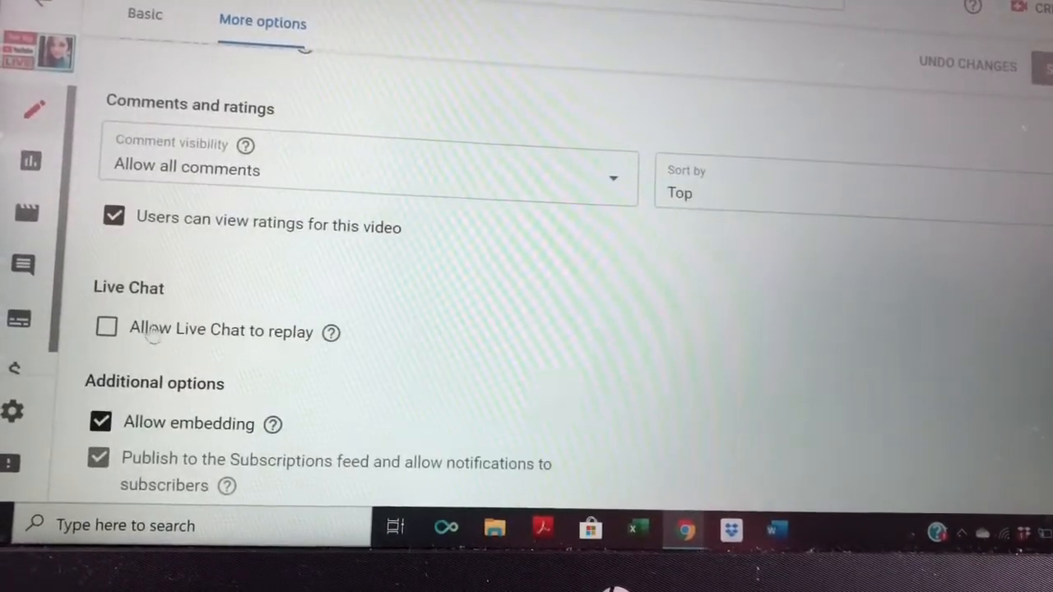
Step: Re-check 'Allow Live Chat to replay', save it, and bring up the account menu
click(106, 326)
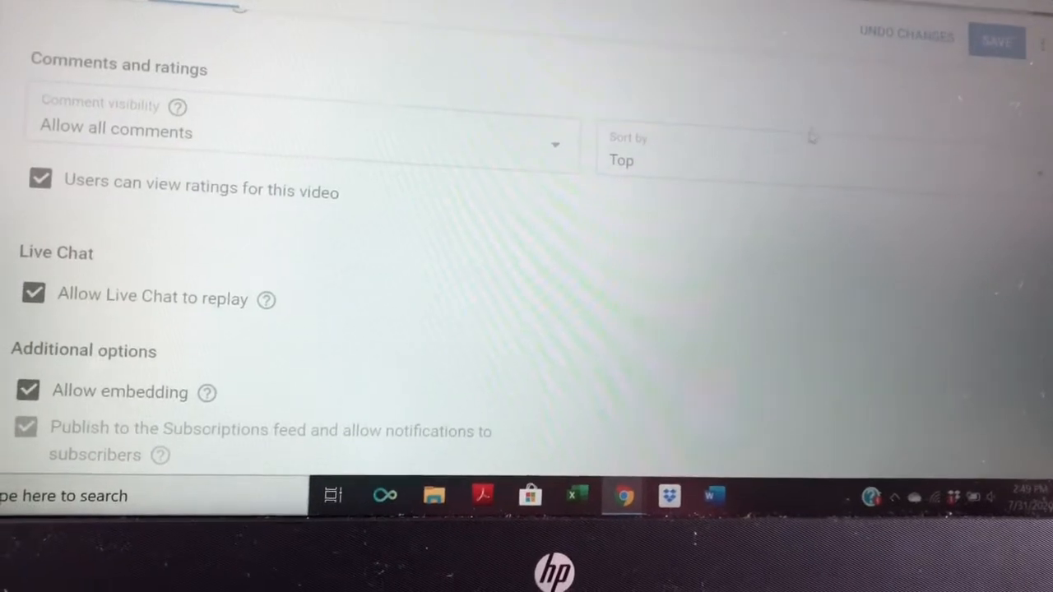
click(996, 41)
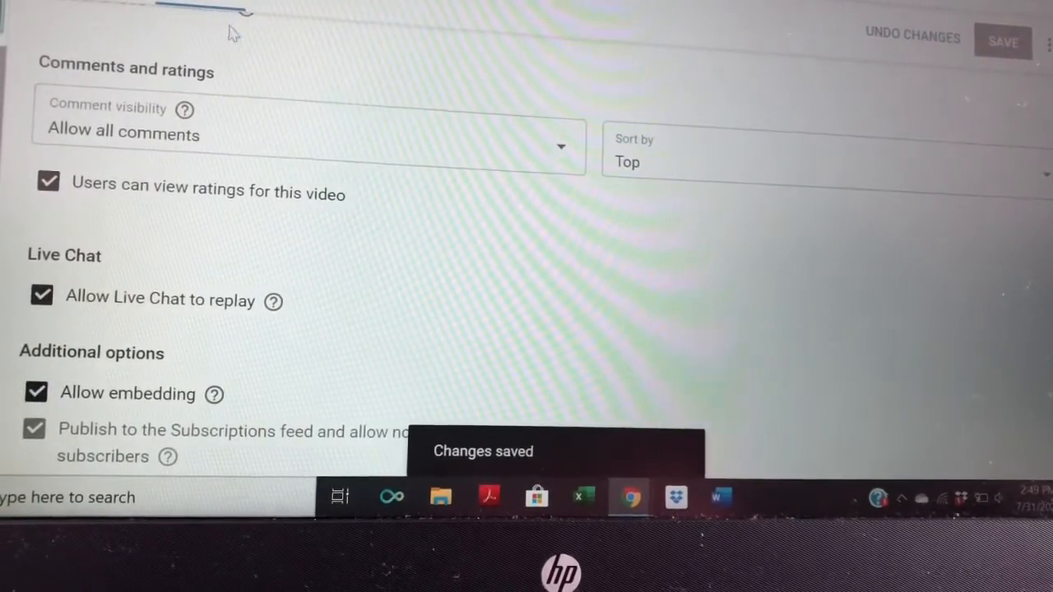
click(821, 31)
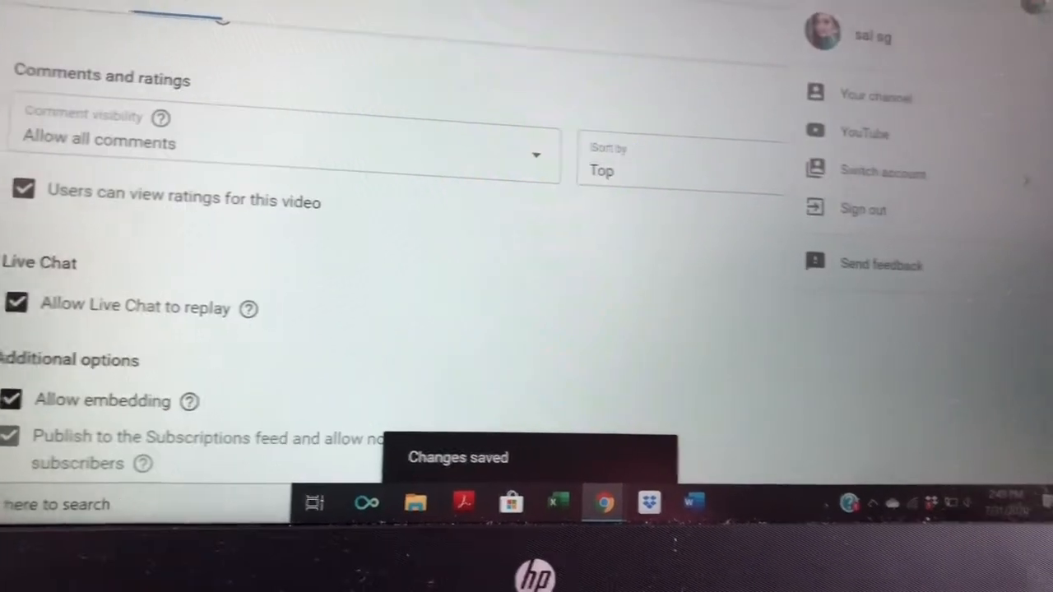